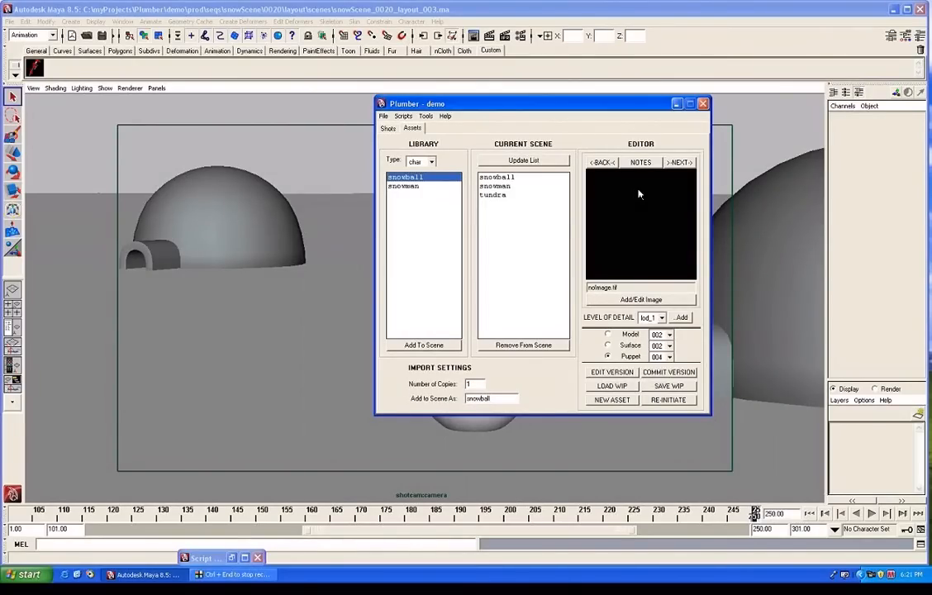
mouse_move(650, 168)
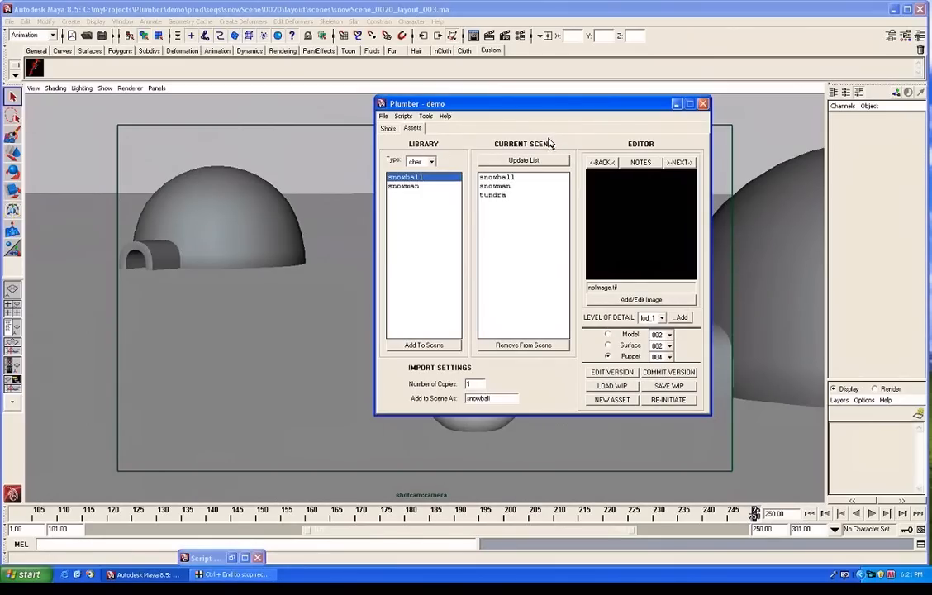
mouse_move(644, 142)
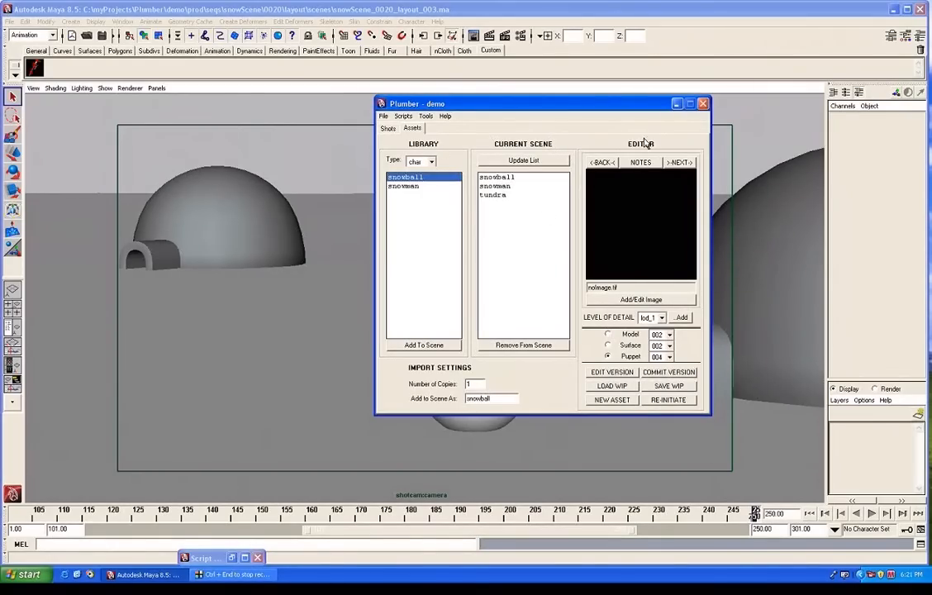
mouse_move(661, 147)
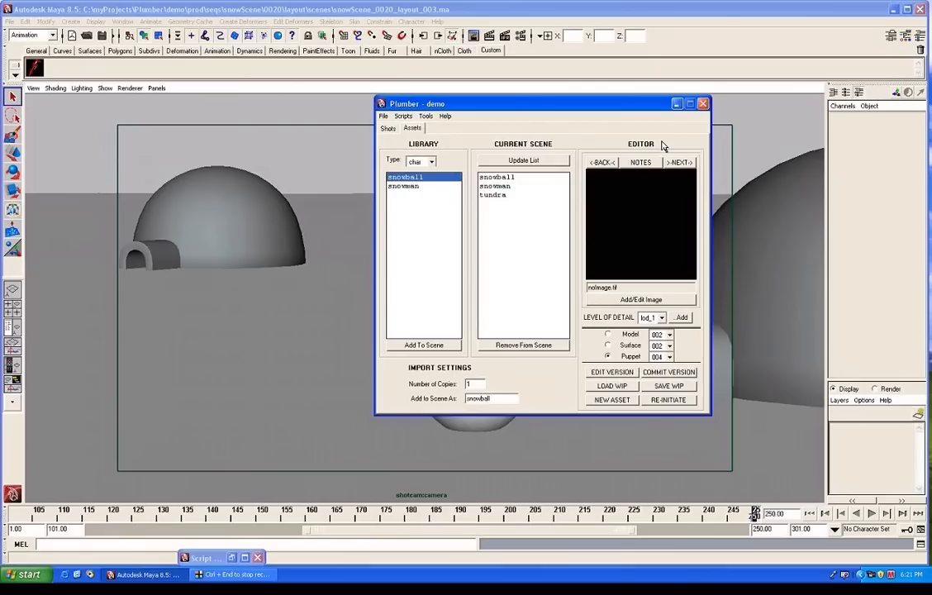
mouse_move(386, 141)
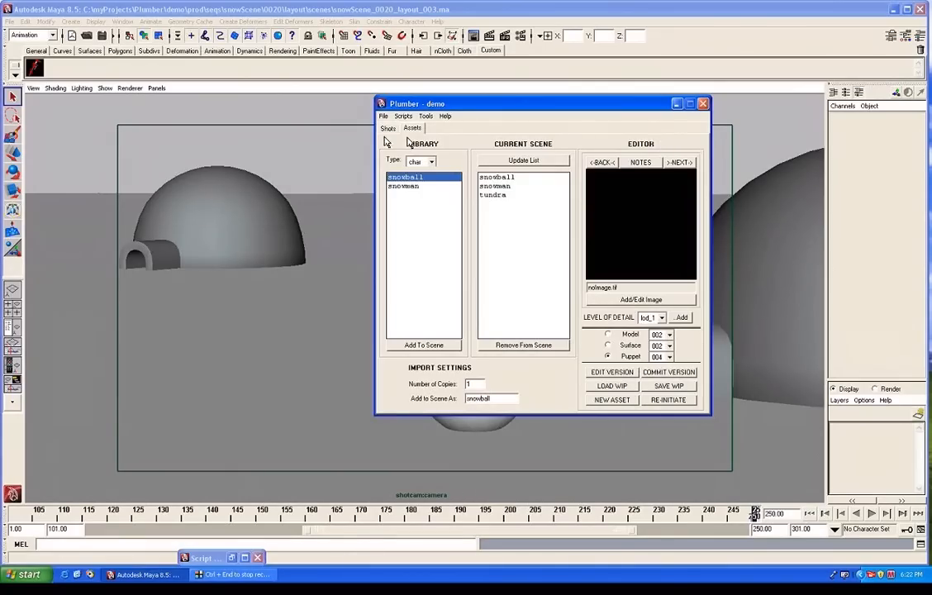
mouse_move(428, 169)
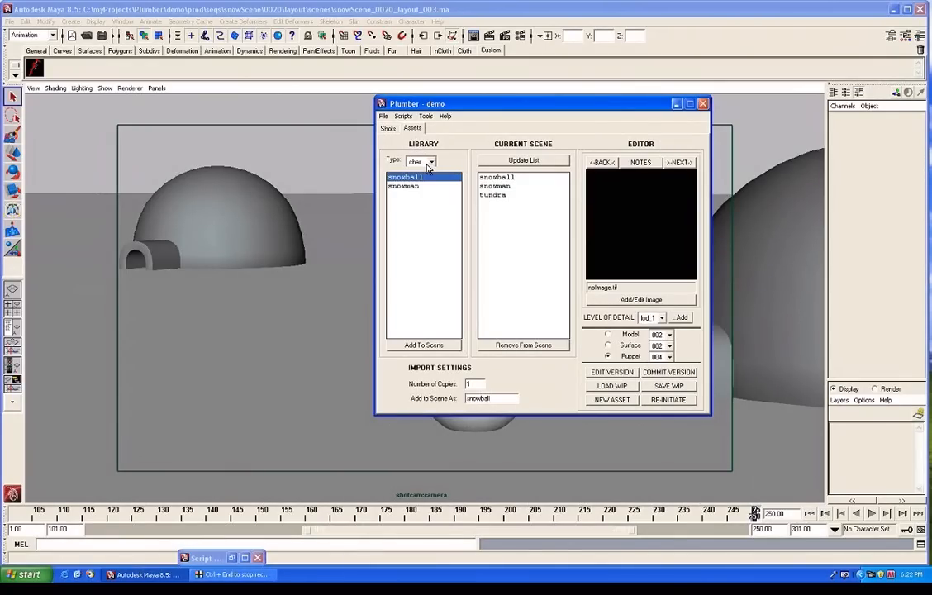
Browse Plumber's environment and prop assets (igloo, ground), then reopen the asset type list
click(430, 161)
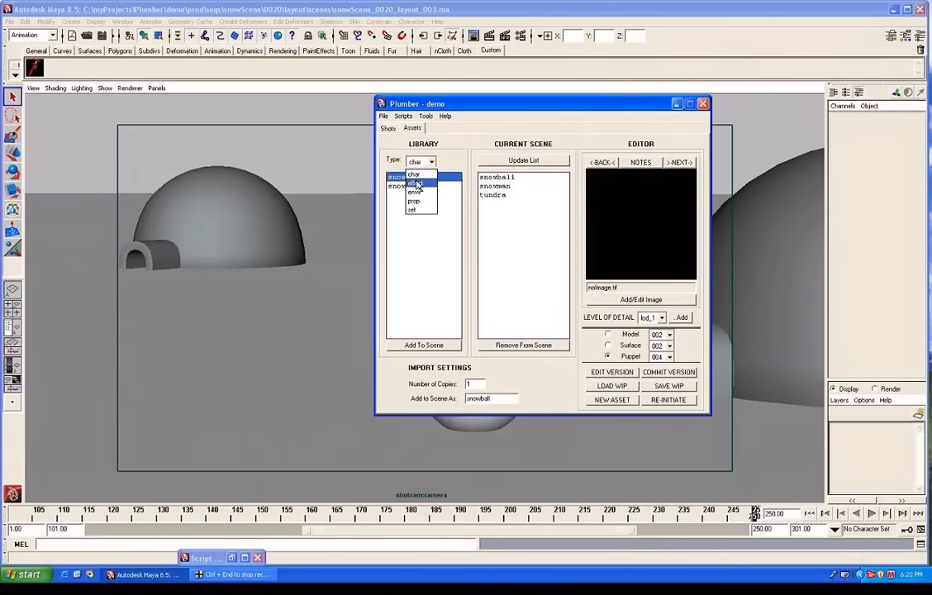
click(416, 191)
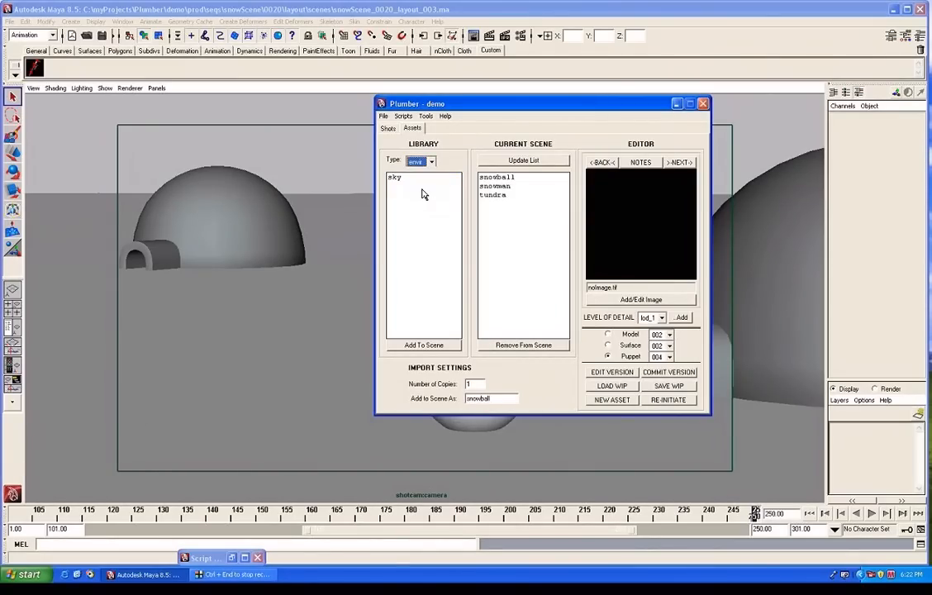
click(431, 161)
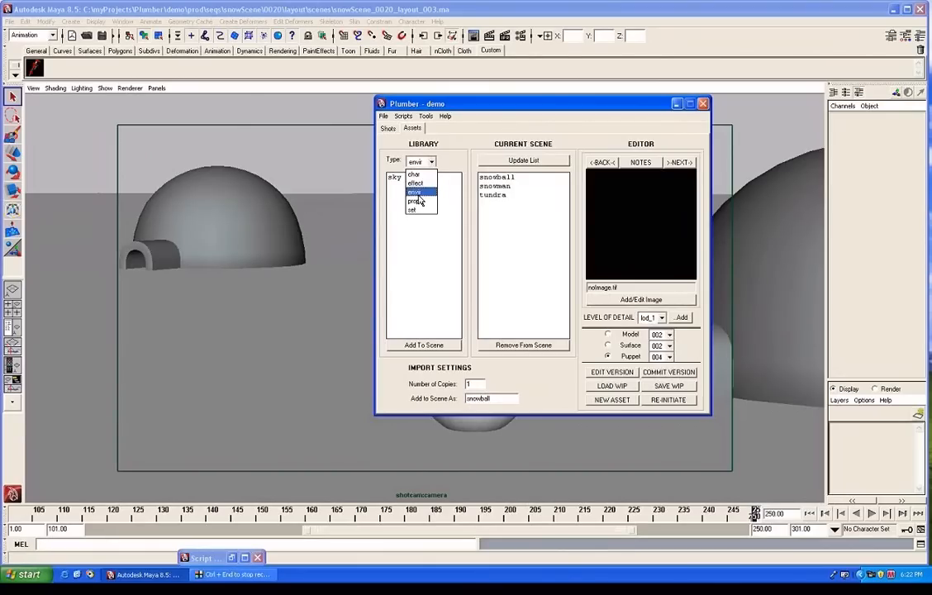
click(415, 201)
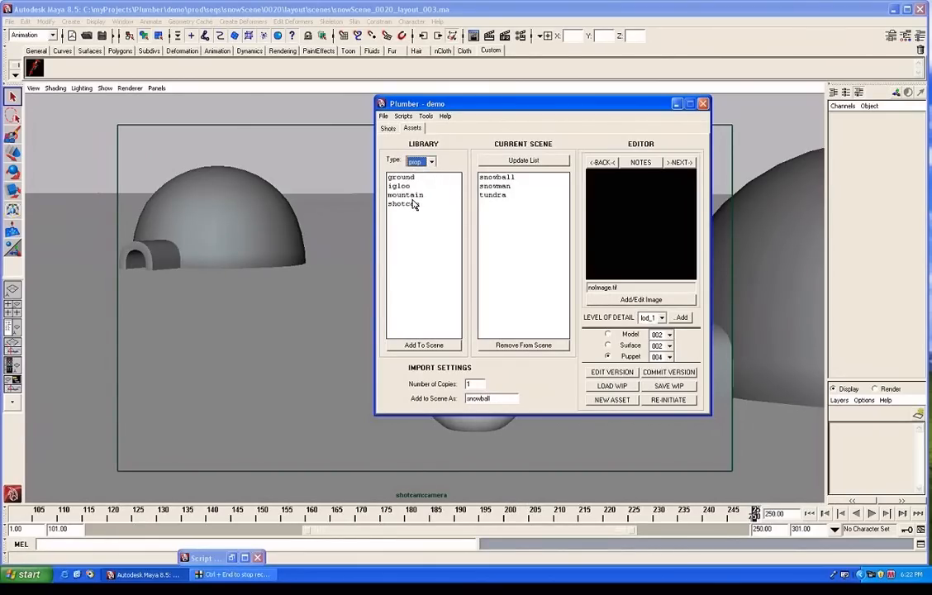
click(399, 186)
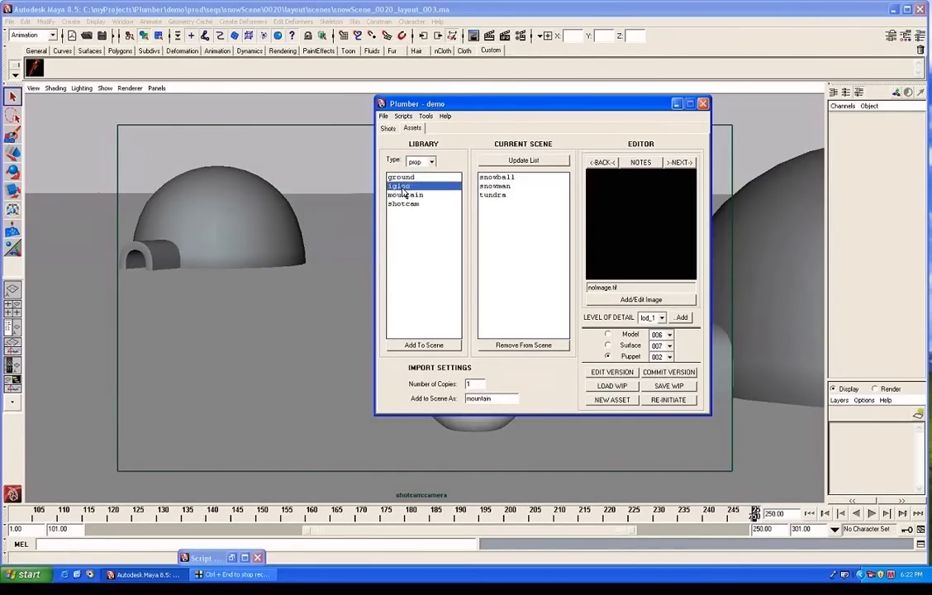
click(400, 177)
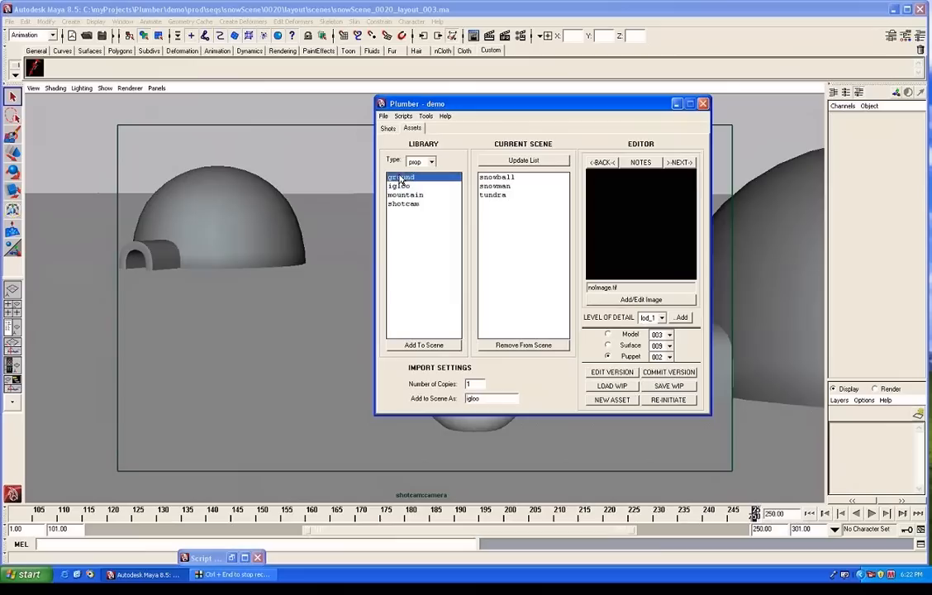
click(430, 161)
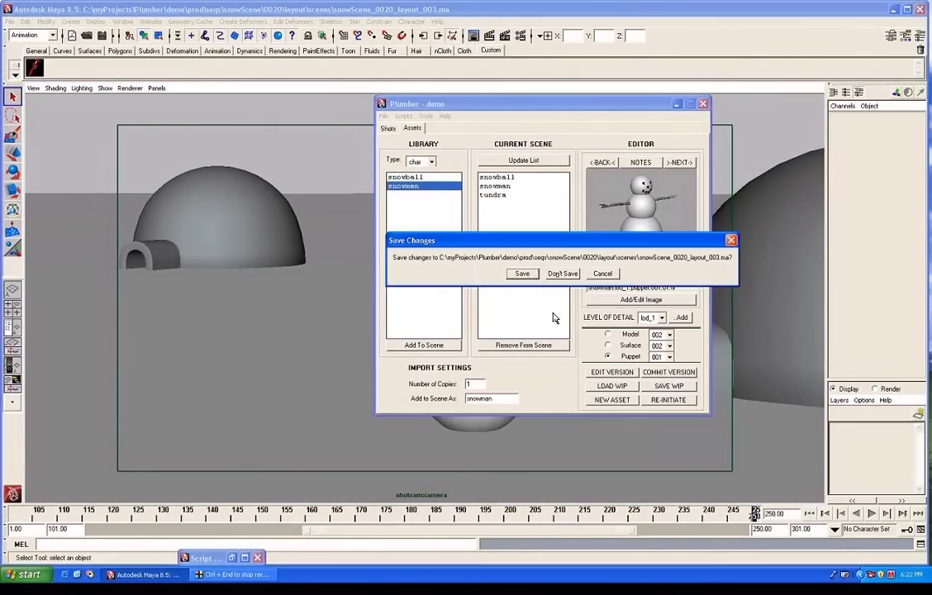
Discard the layout scene's changes, open the Outliner, and reselect the snowman character
click(562, 274)
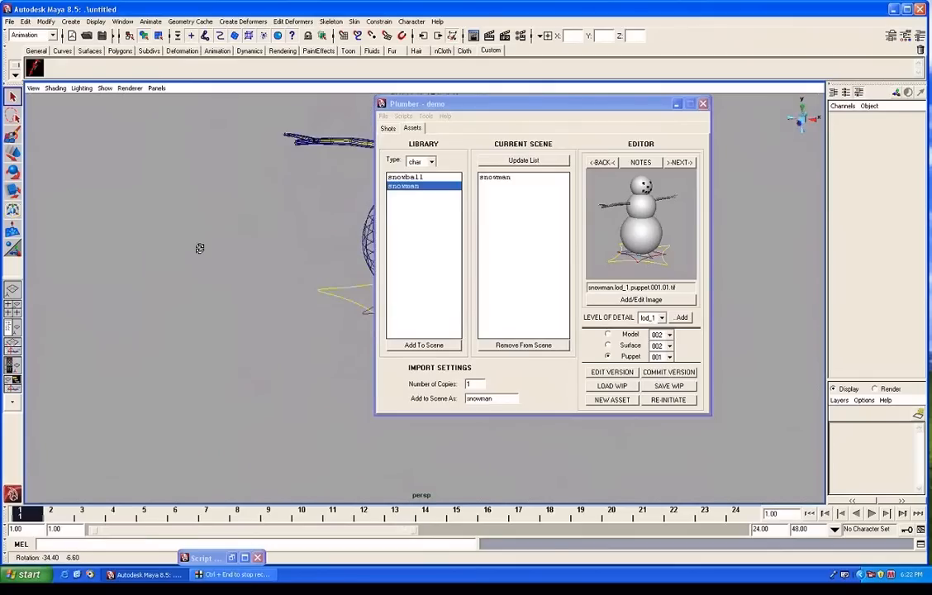
click(423, 344)
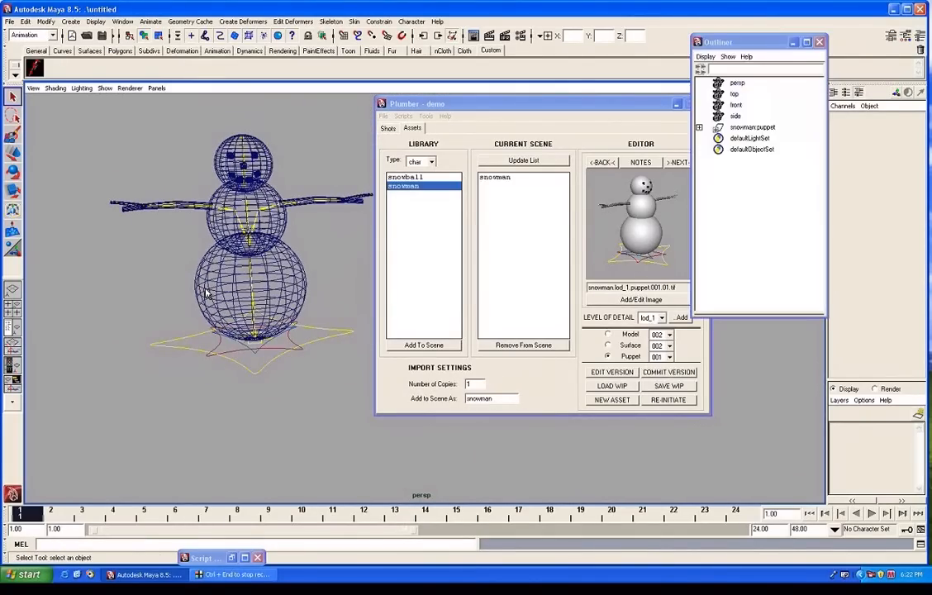
click(405, 176)
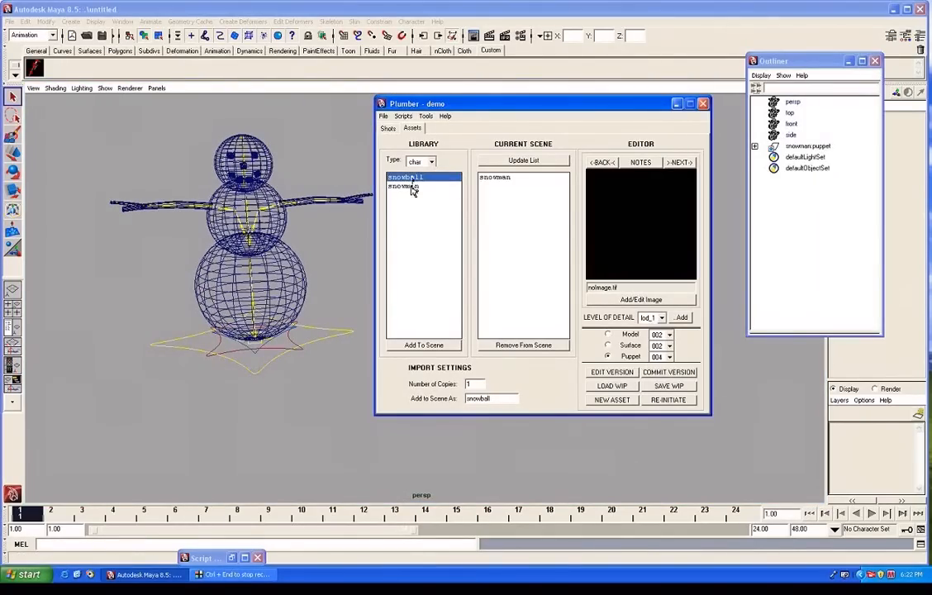
click(404, 186)
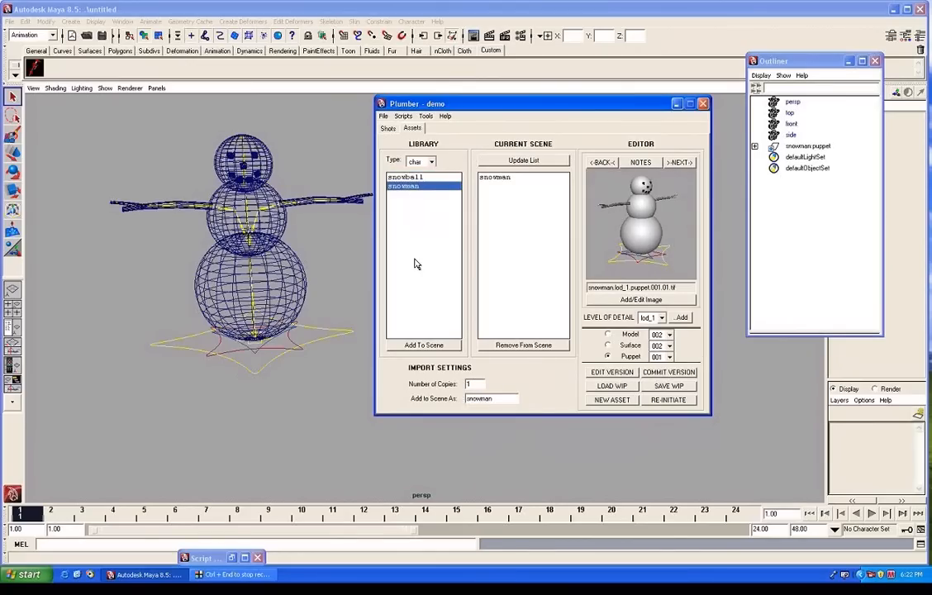
mouse_move(428, 243)
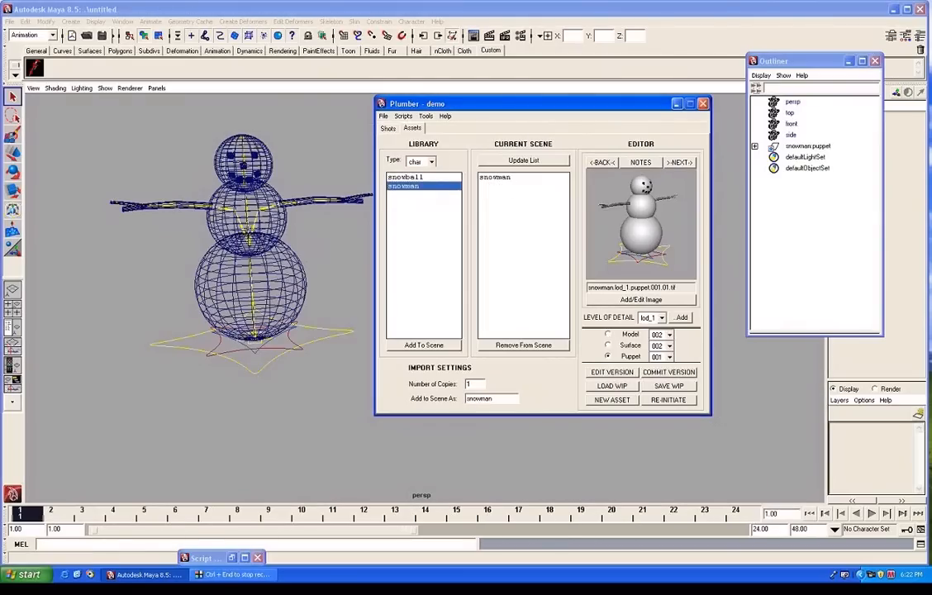
mouse_move(368, 345)
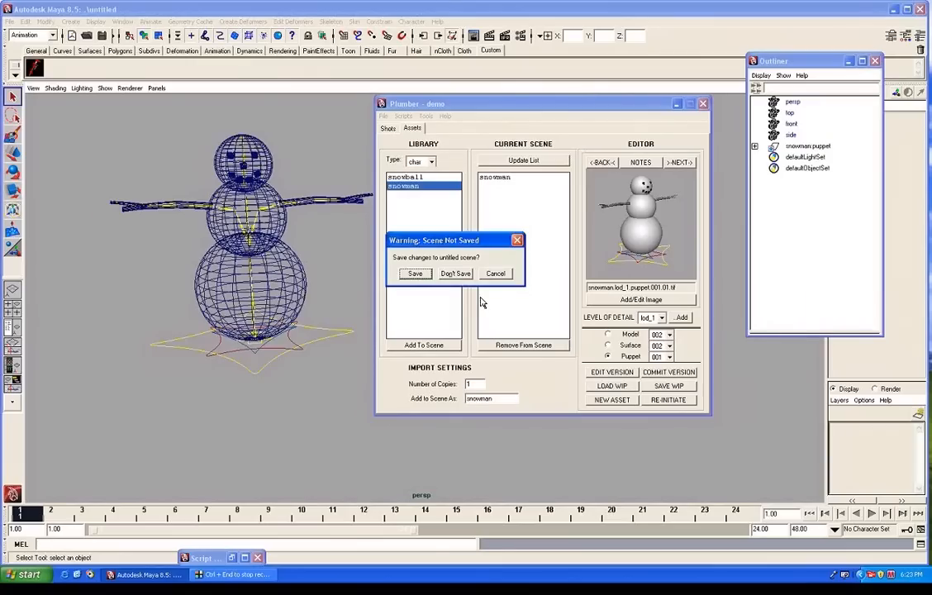
Discard the untitled scene and import ten snowman copies, snowman_1 through snowman_10
click(455, 274)
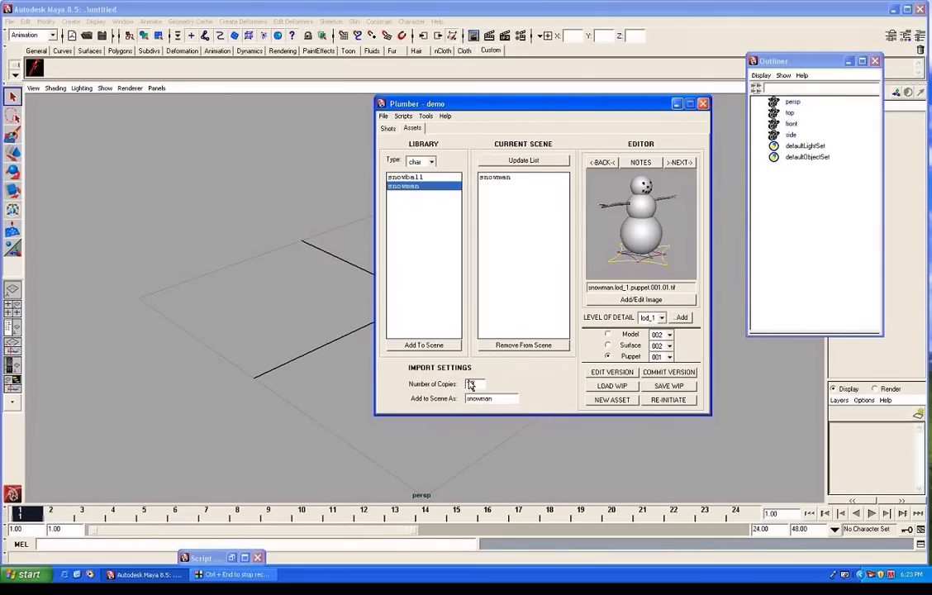
click(424, 344)
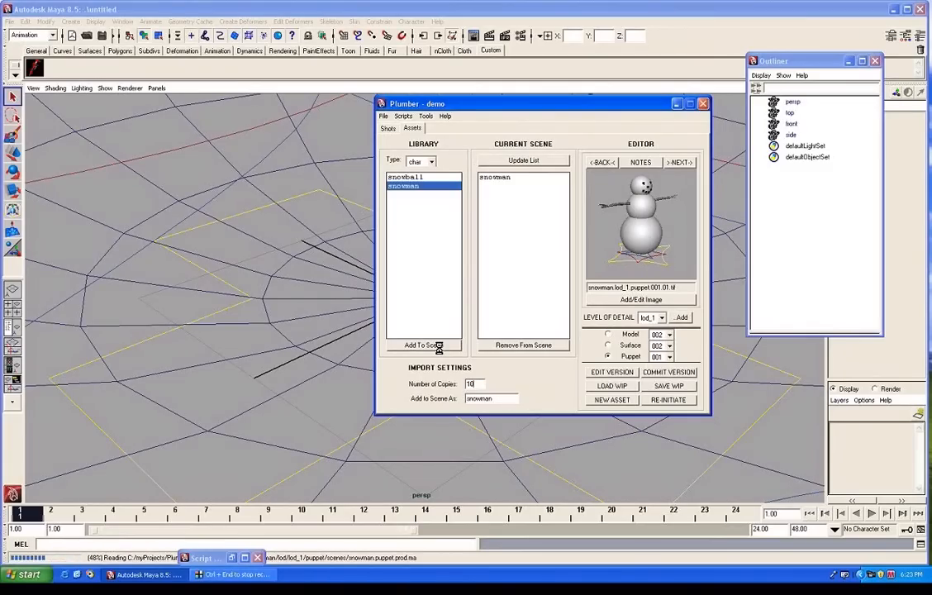
click(423, 344)
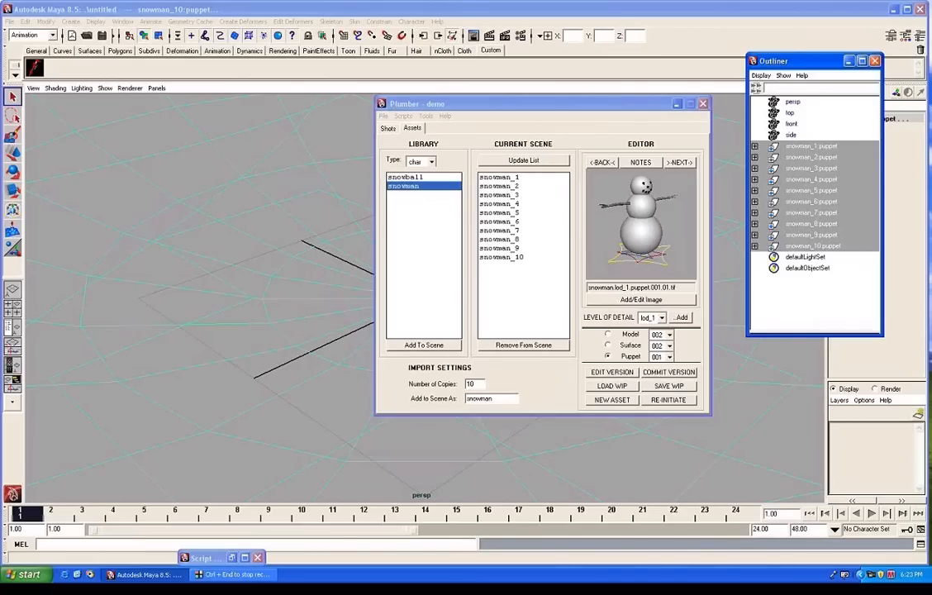
mouse_move(486, 427)
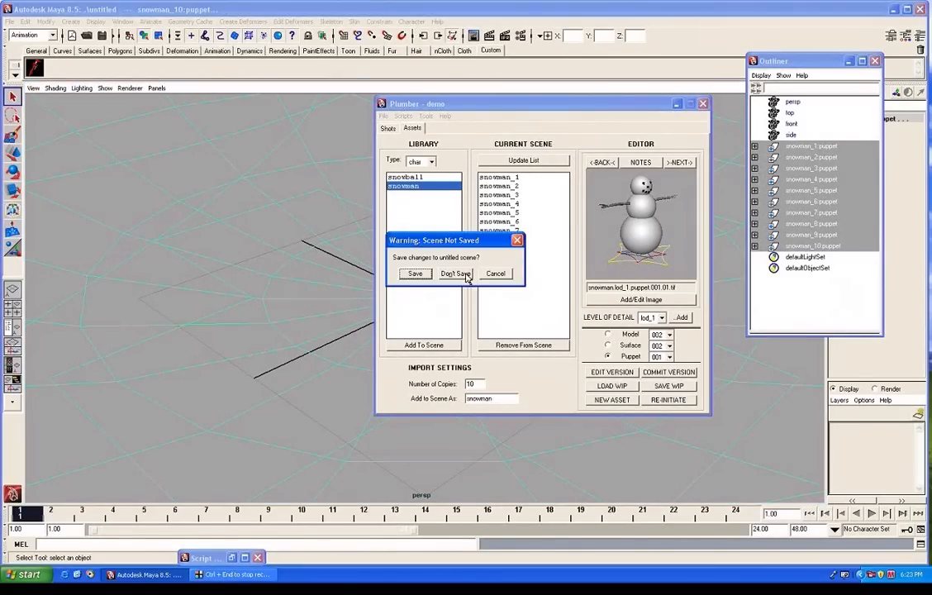
Drop the ten snowmen unsaved, then add one puppet each as snowman, billyBob and randy
click(454, 274)
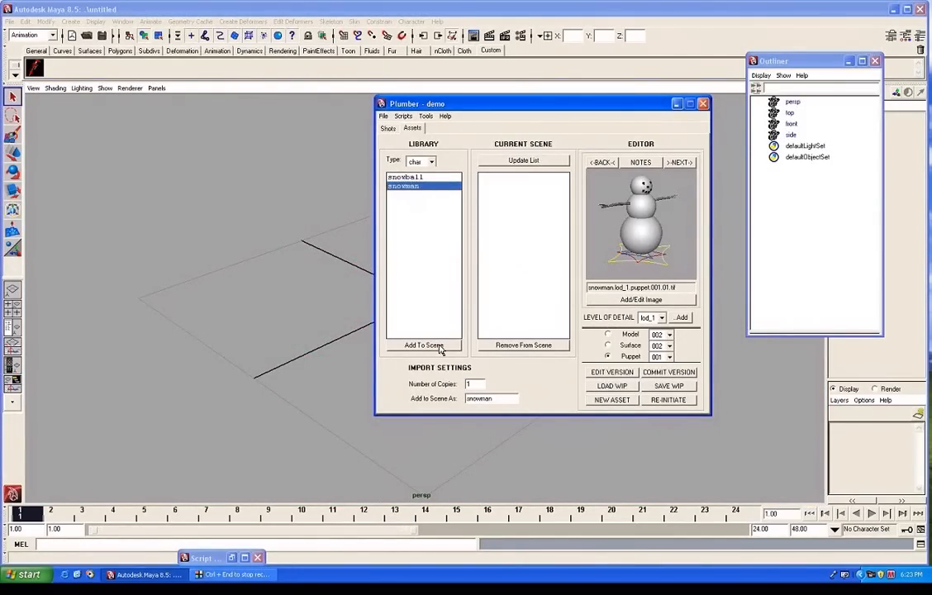
click(424, 344)
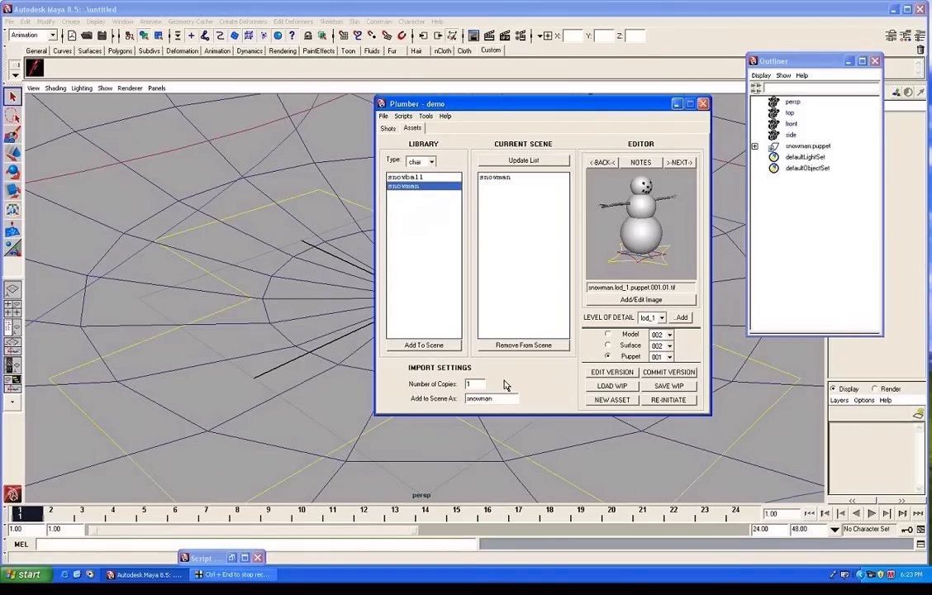
triple_click(492, 398)
text(billyBob)
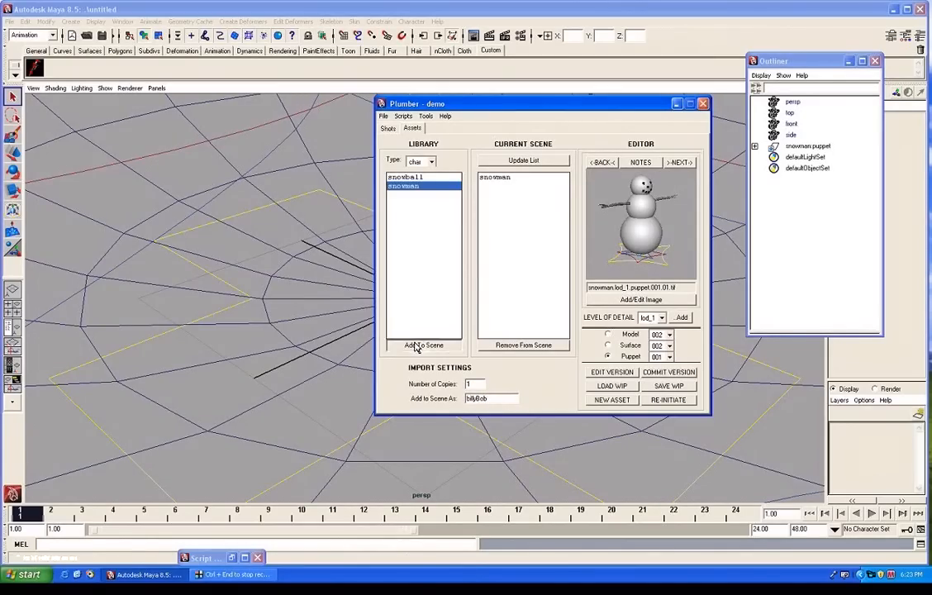
click(424, 345)
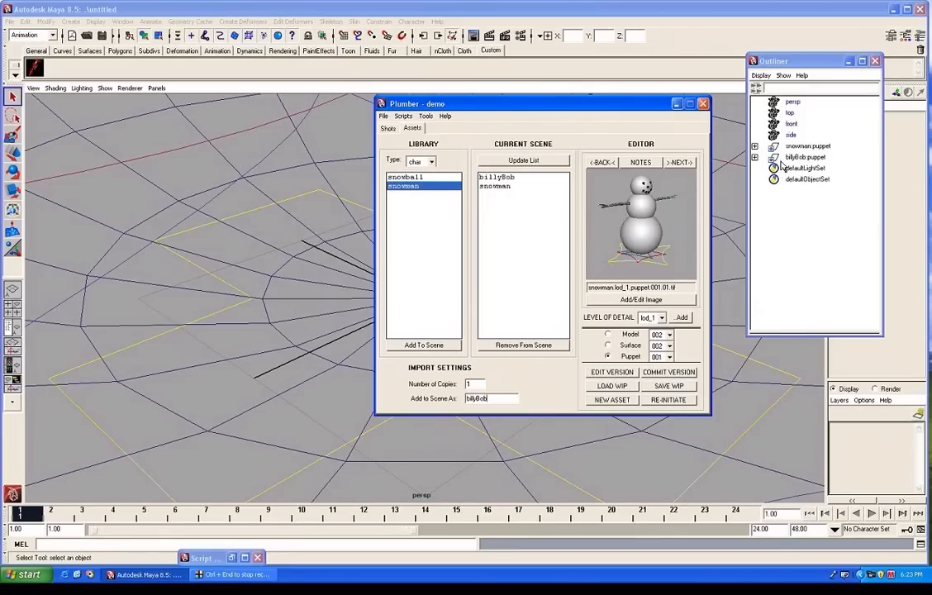
click(805, 157)
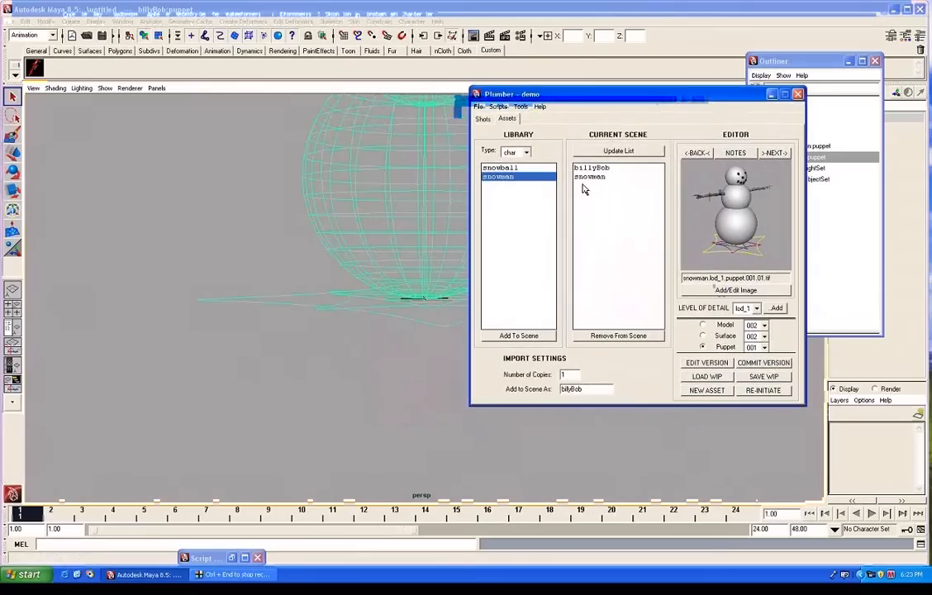
click(518, 335)
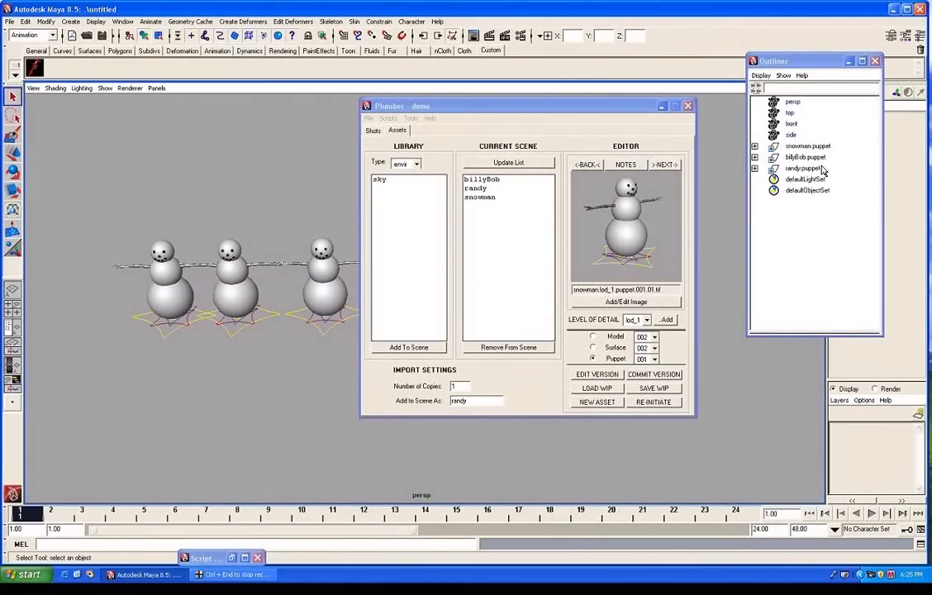
click(802, 167)
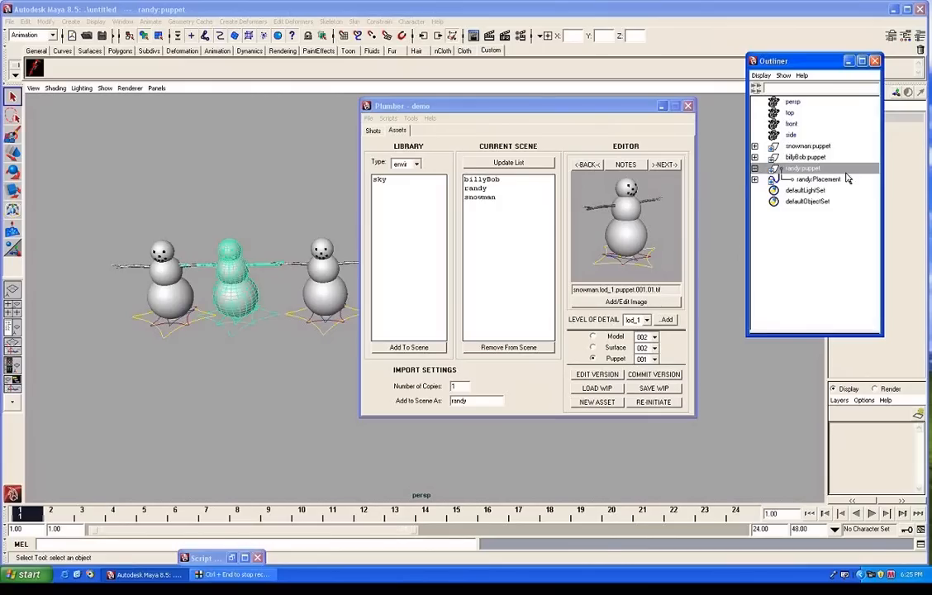
click(754, 169)
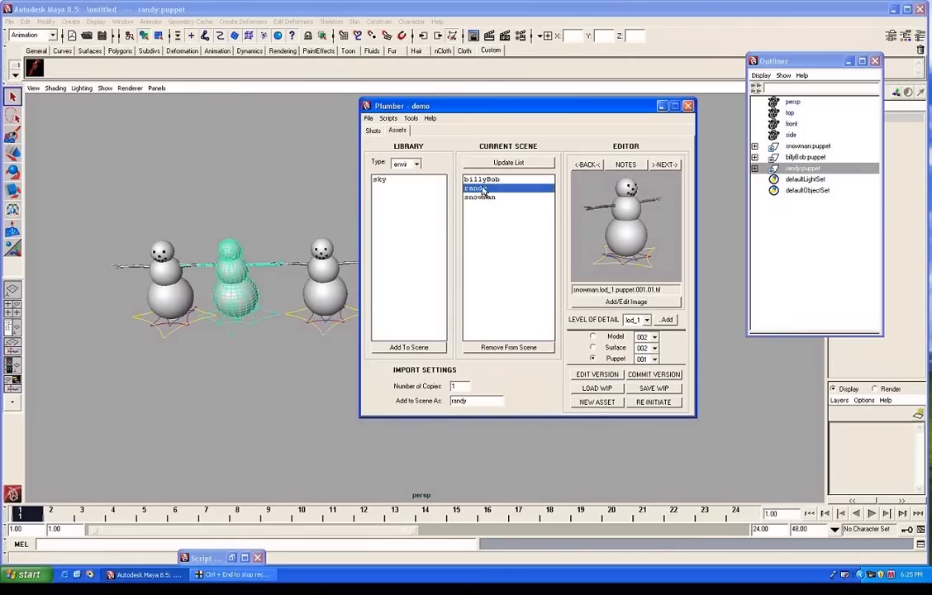
click(482, 179)
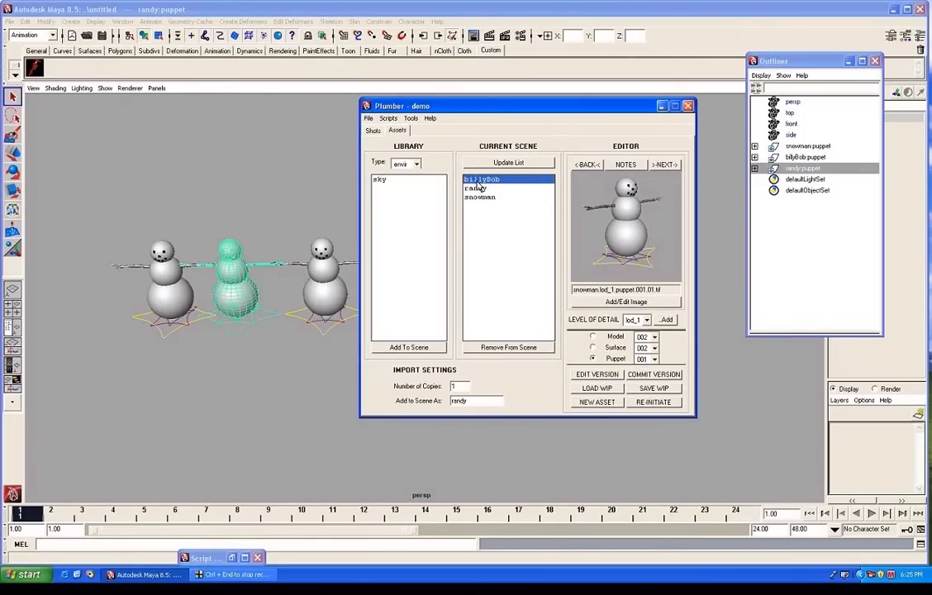
mouse_move(543, 329)
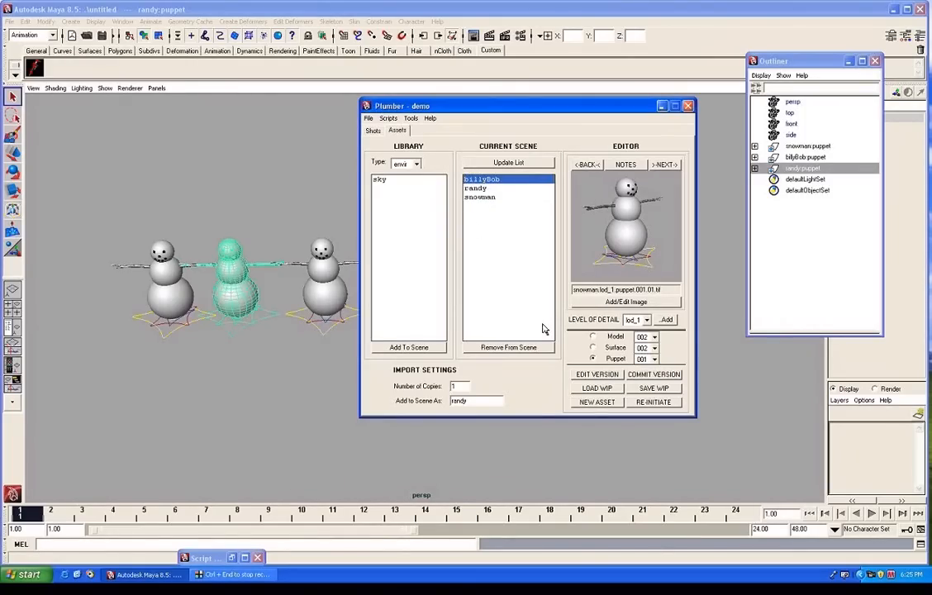
mouse_move(496, 357)
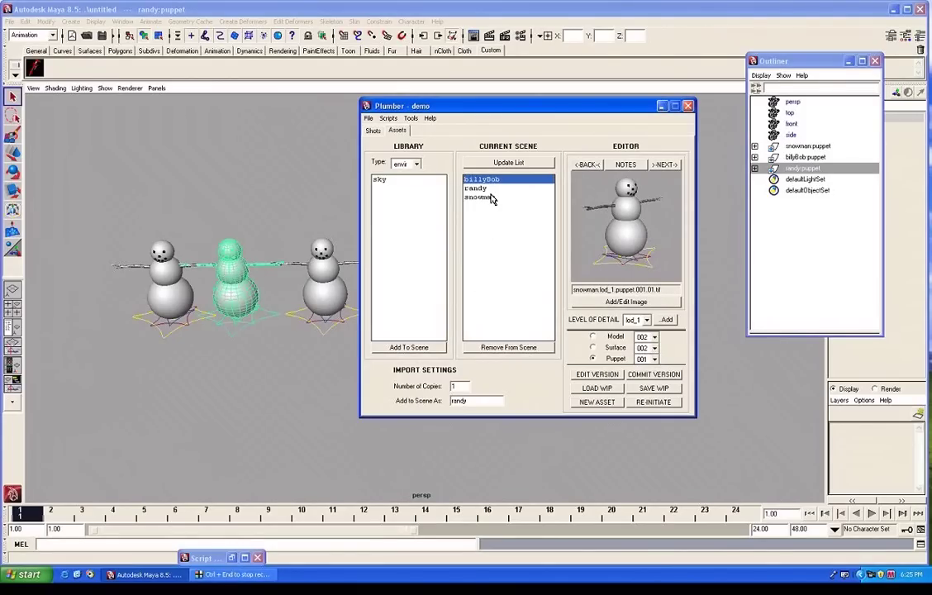
mouse_move(506, 168)
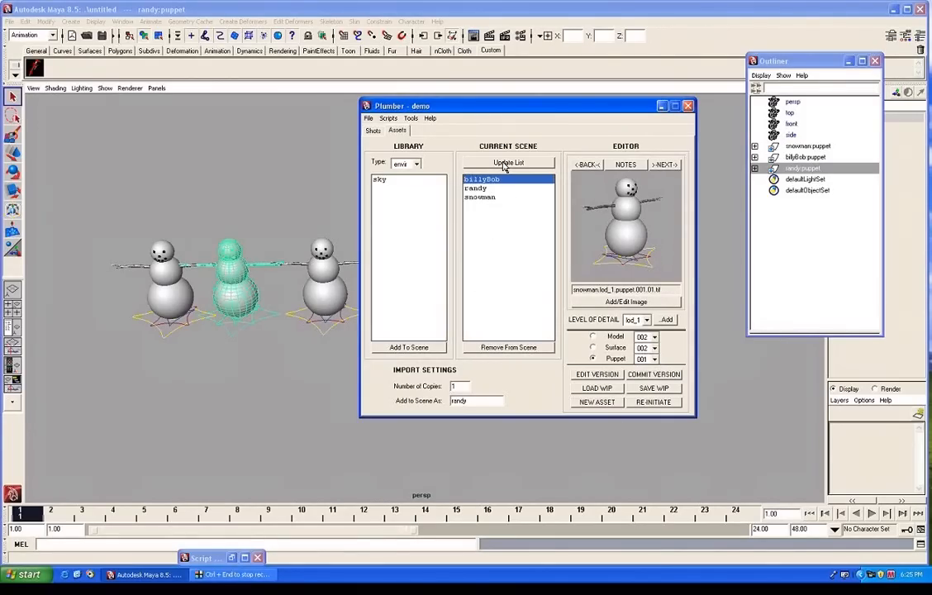
Refresh the Current Scene list and remove the snowman puppet, keeping billyBob and randy
click(508, 163)
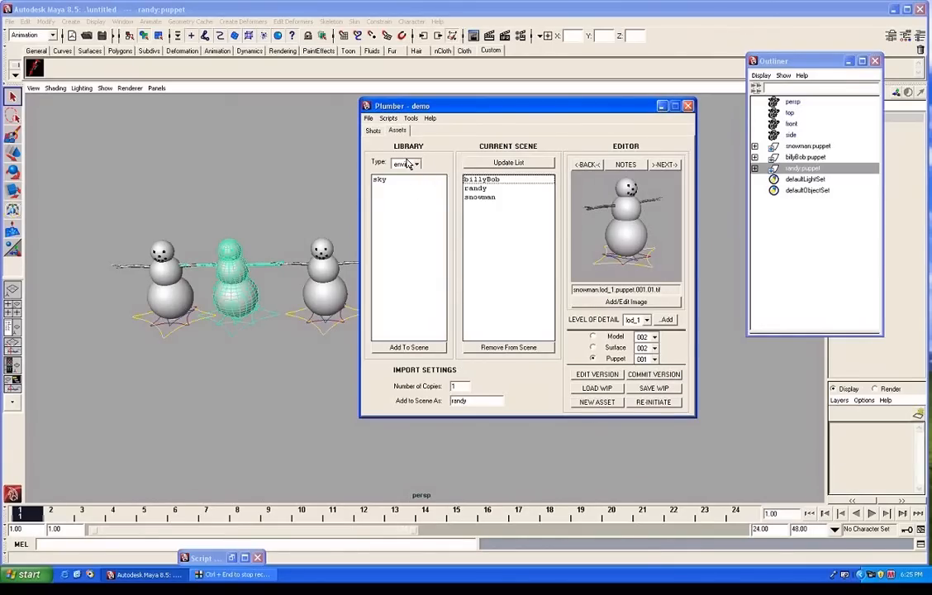
click(418, 162)
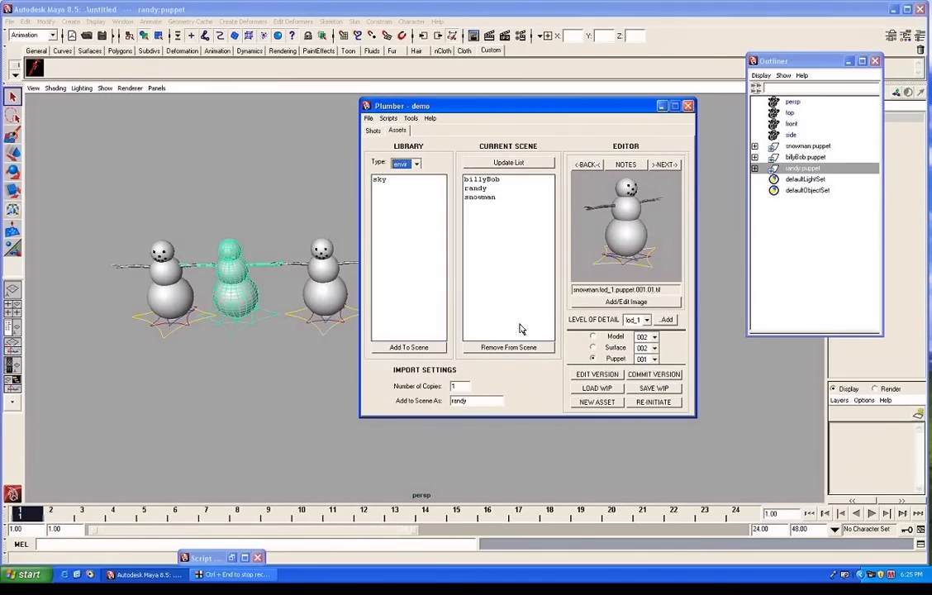
click(508, 347)
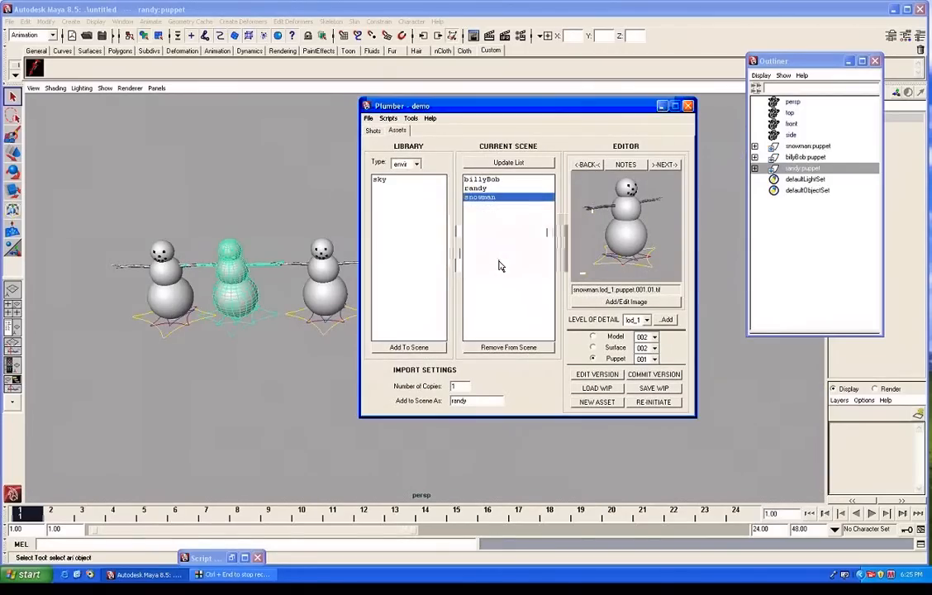
click(508, 346)
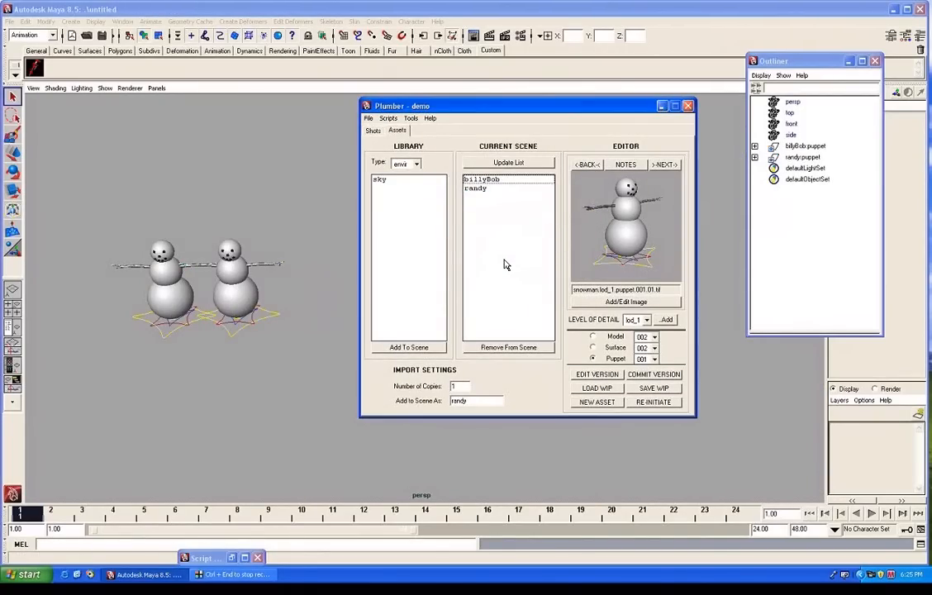
mouse_move(484, 235)
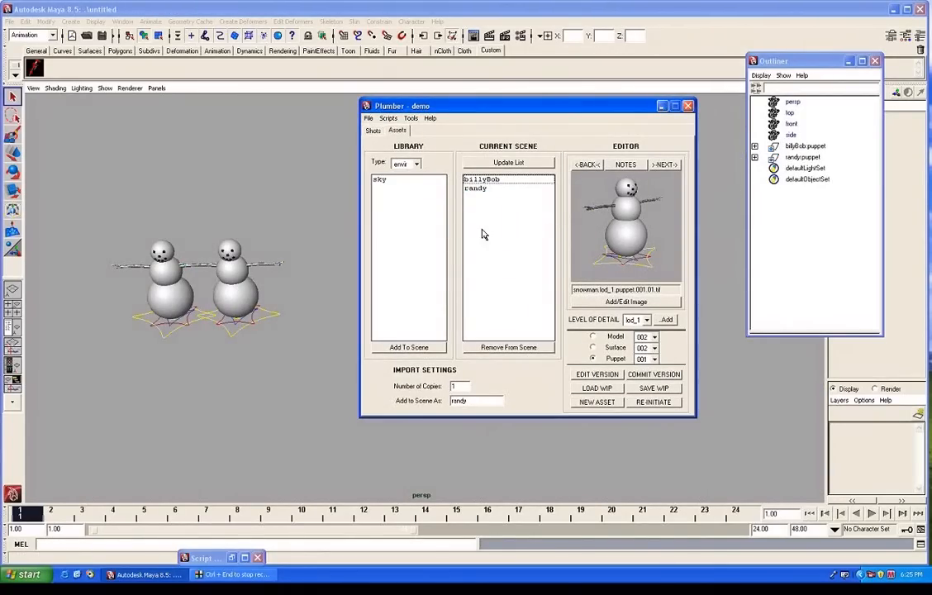